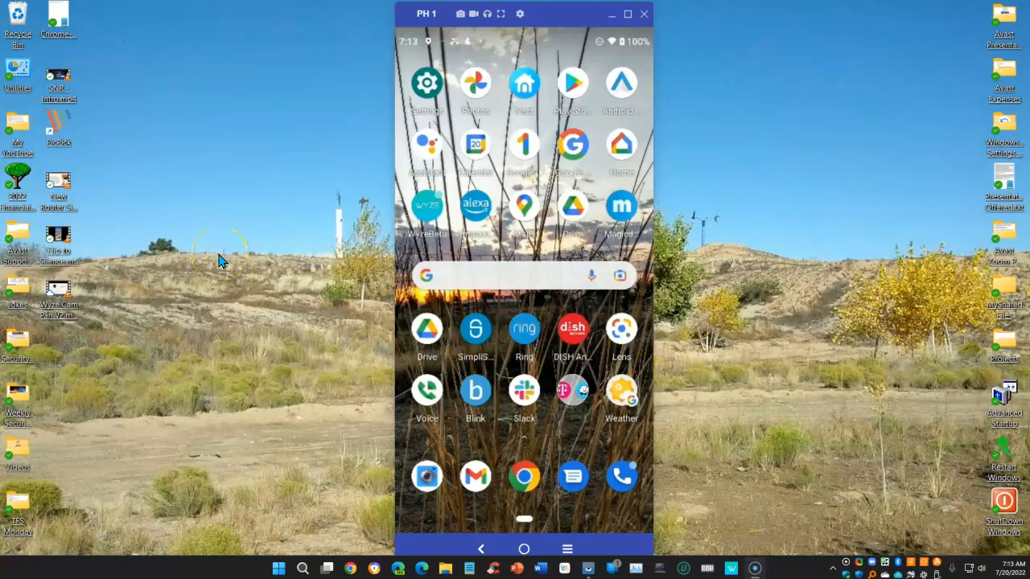
mouse_move(406, 233)
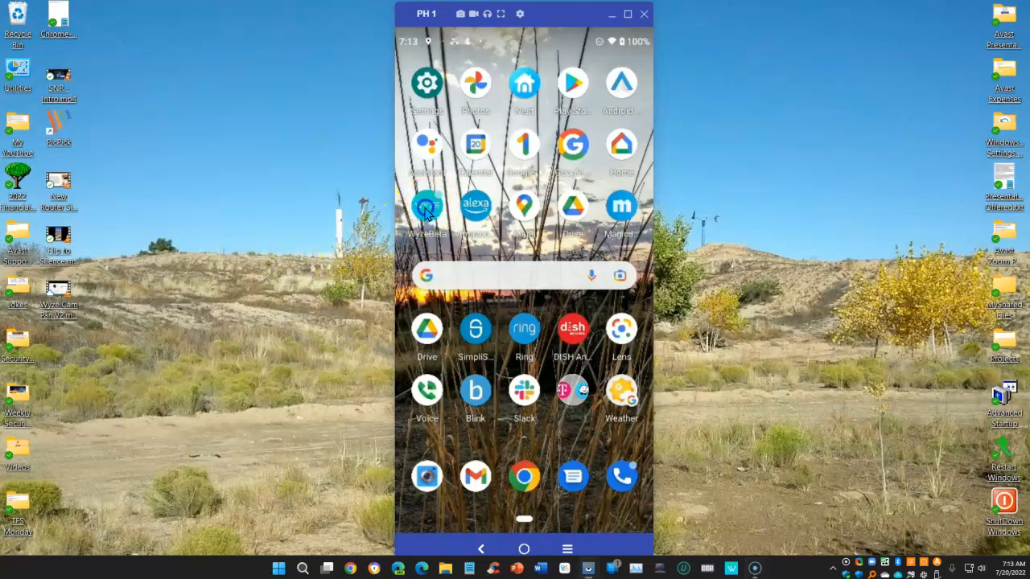
Step: Launch the Wyze app on the mirrored phone and scroll its device list
click(428, 206)
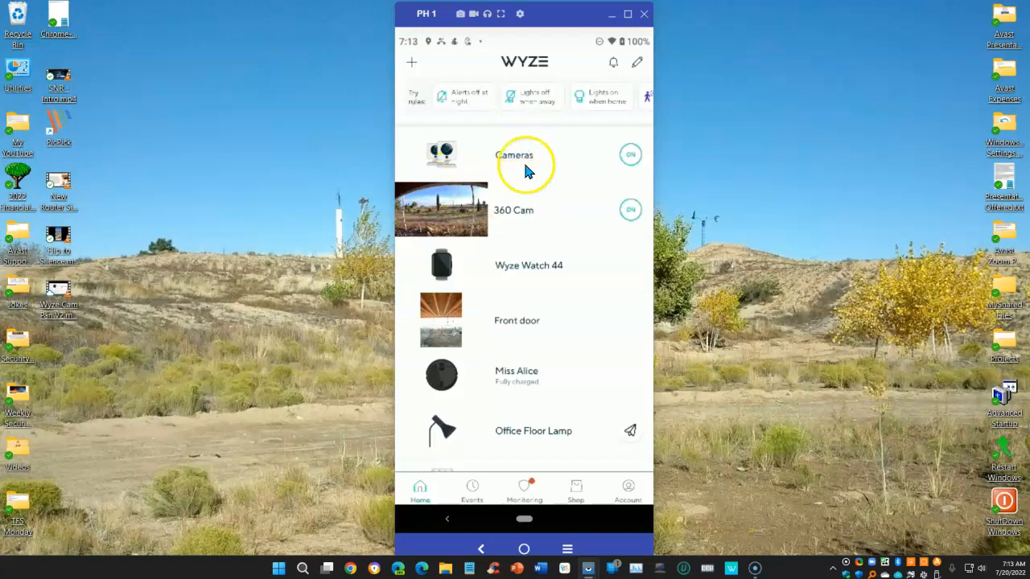
scroll(down, 3)
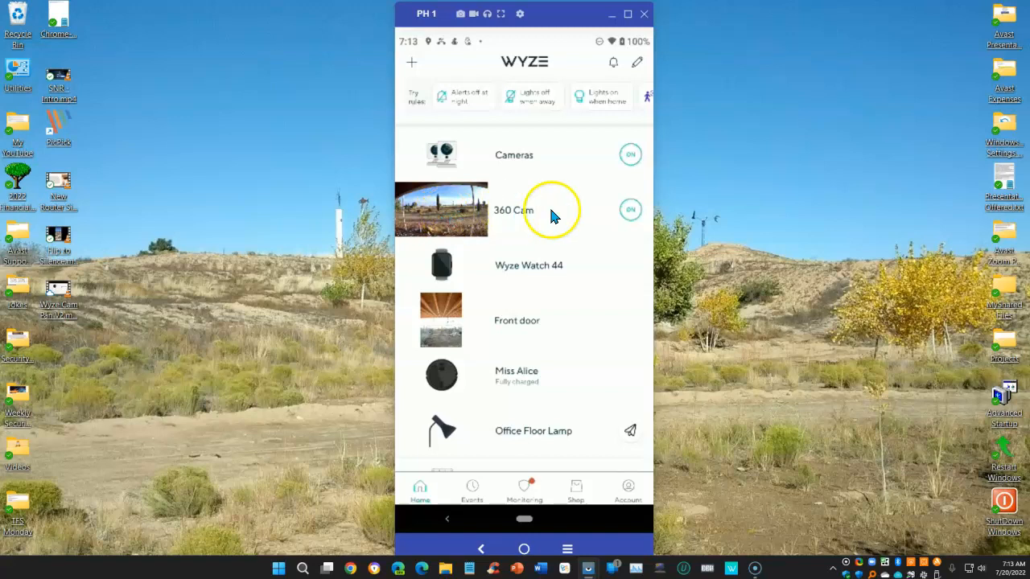
mouse_move(447, 215)
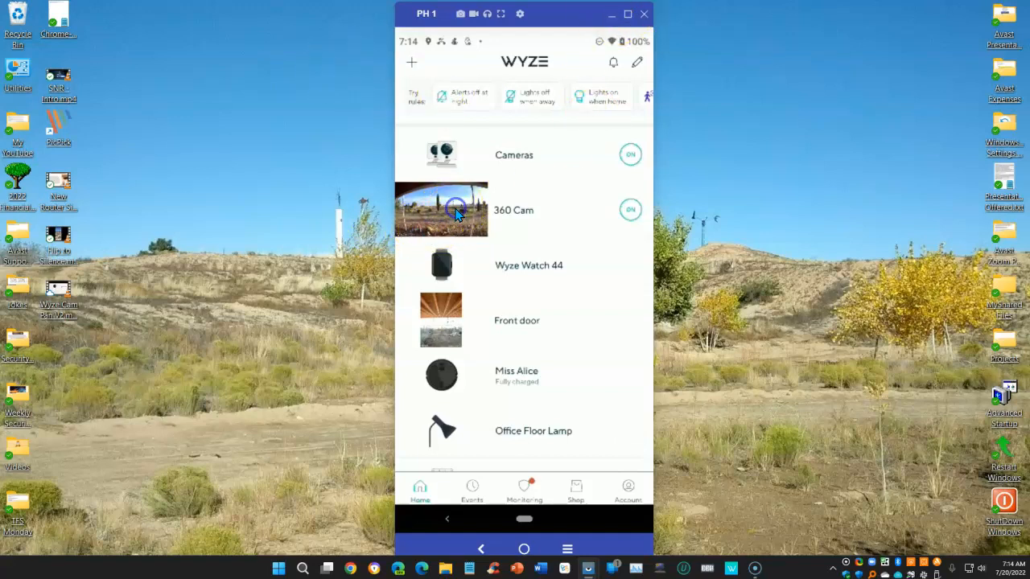
Step: View the 360 Cam live feed on the phone, then close the mirror window
click(441, 210)
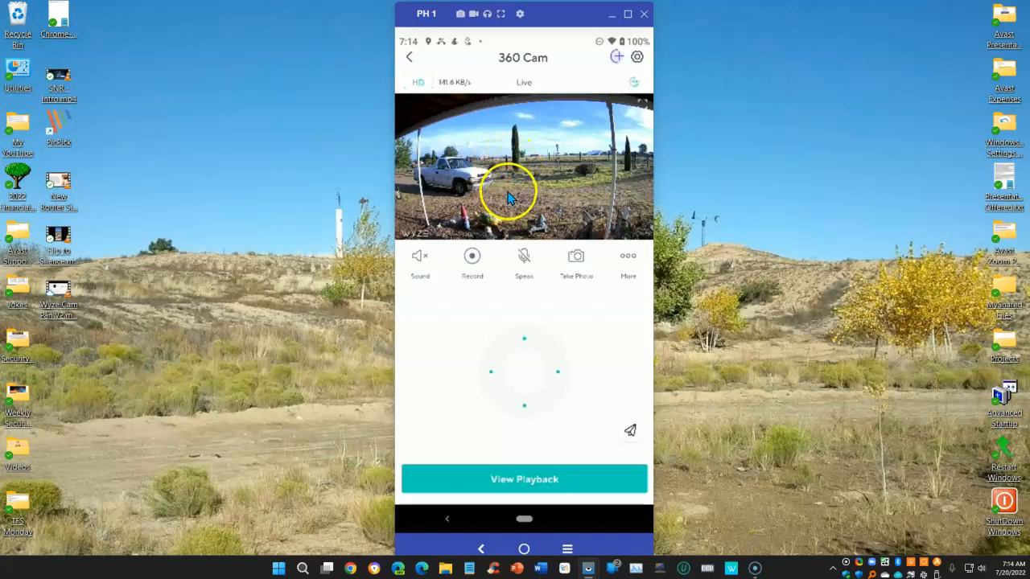
mouse_move(487, 175)
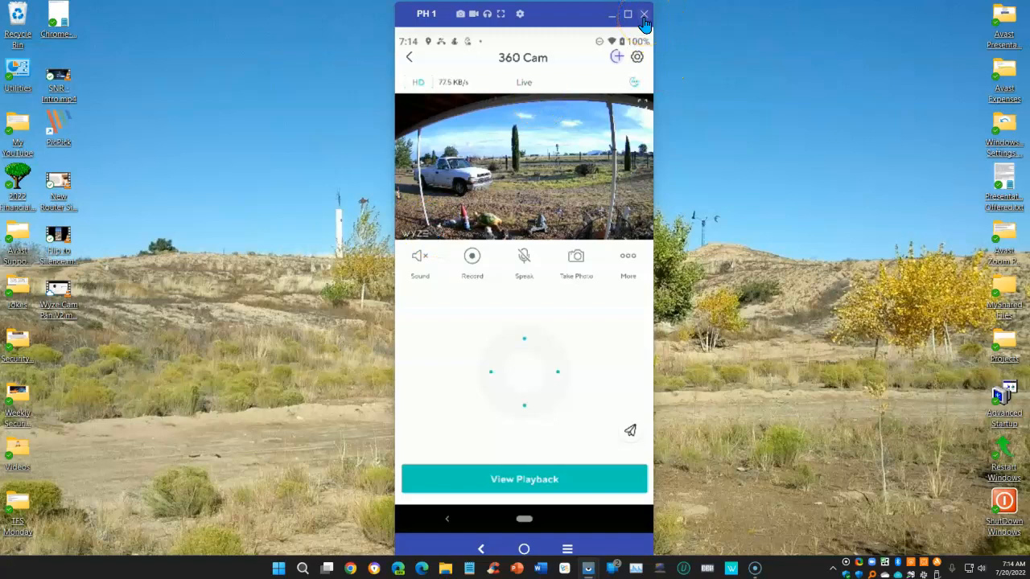
mouse_move(676, 239)
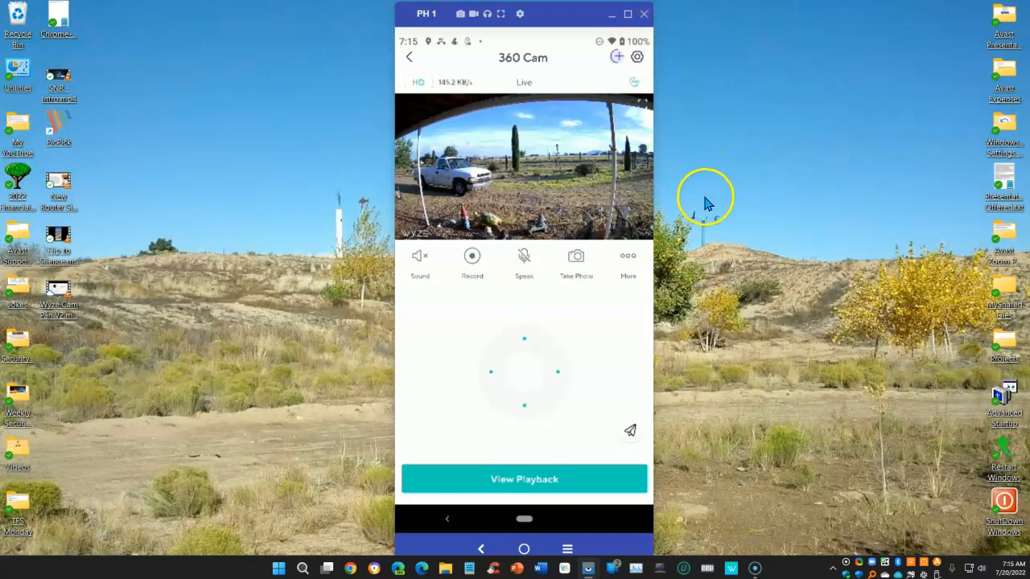
mouse_move(712, 241)
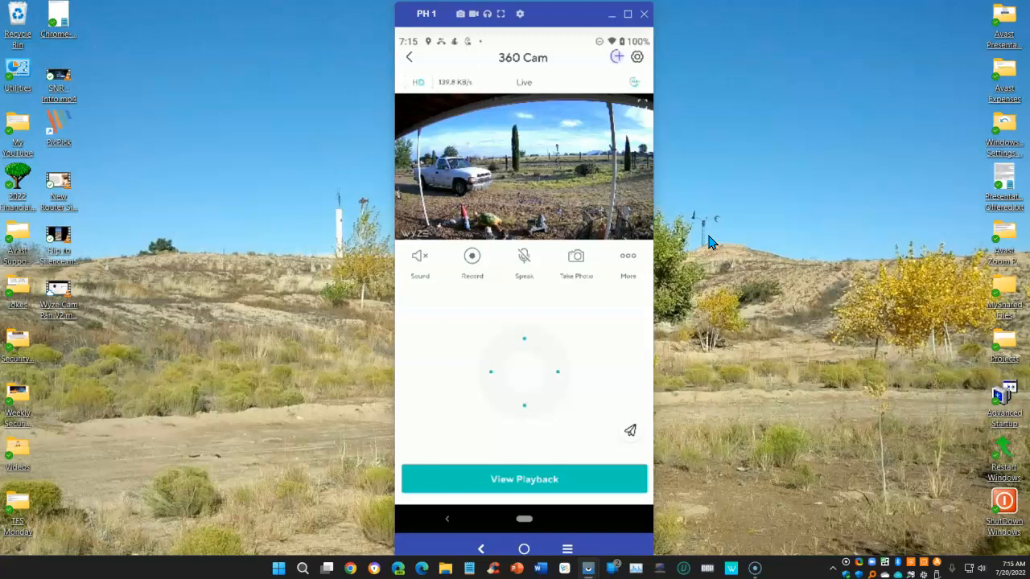
mouse_move(659, 16)
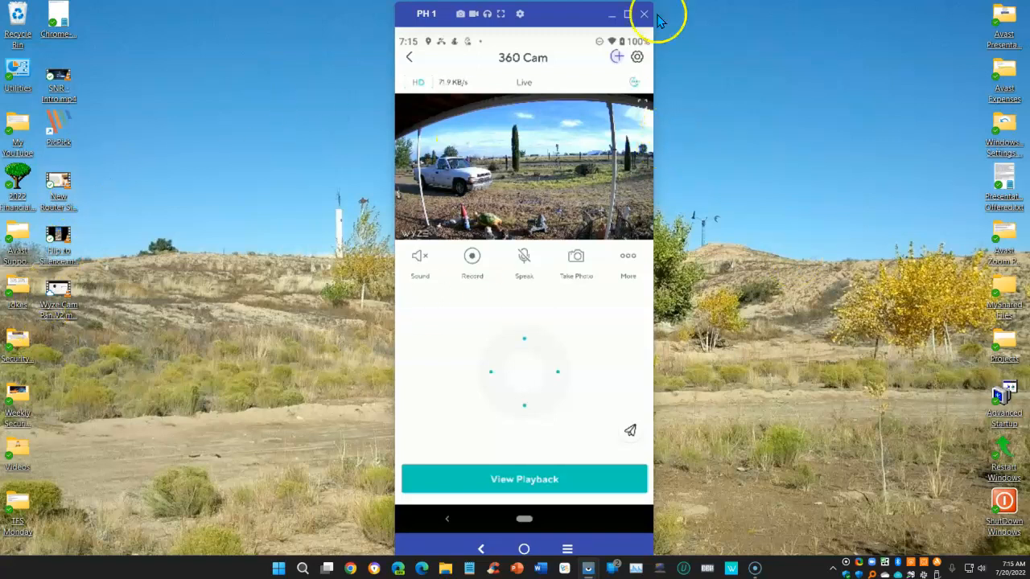
click(643, 15)
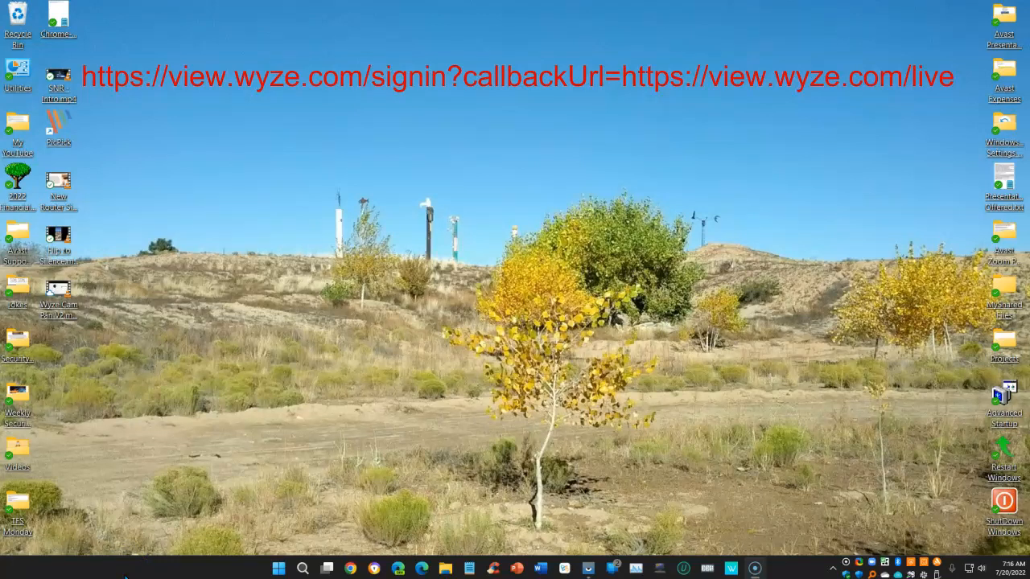
mouse_move(157, 576)
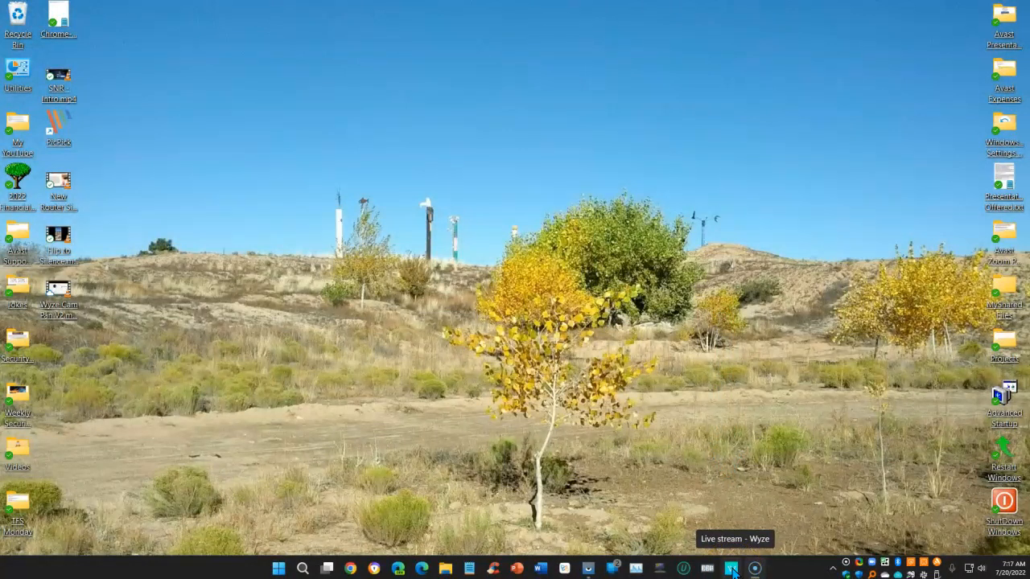
Step: Launch Wyze Web View from the Windows taskbar
click(732, 569)
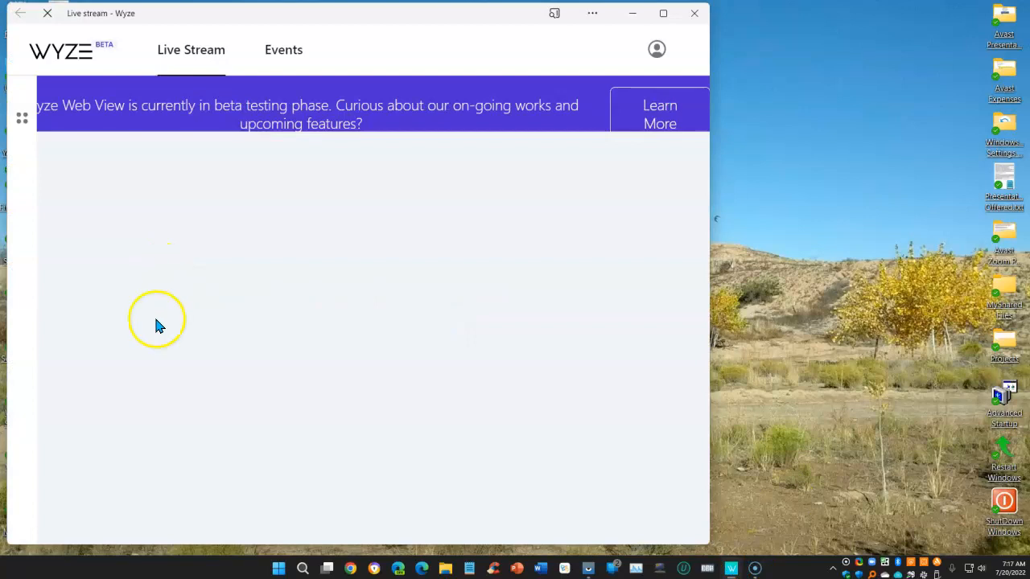
mouse_move(118, 456)
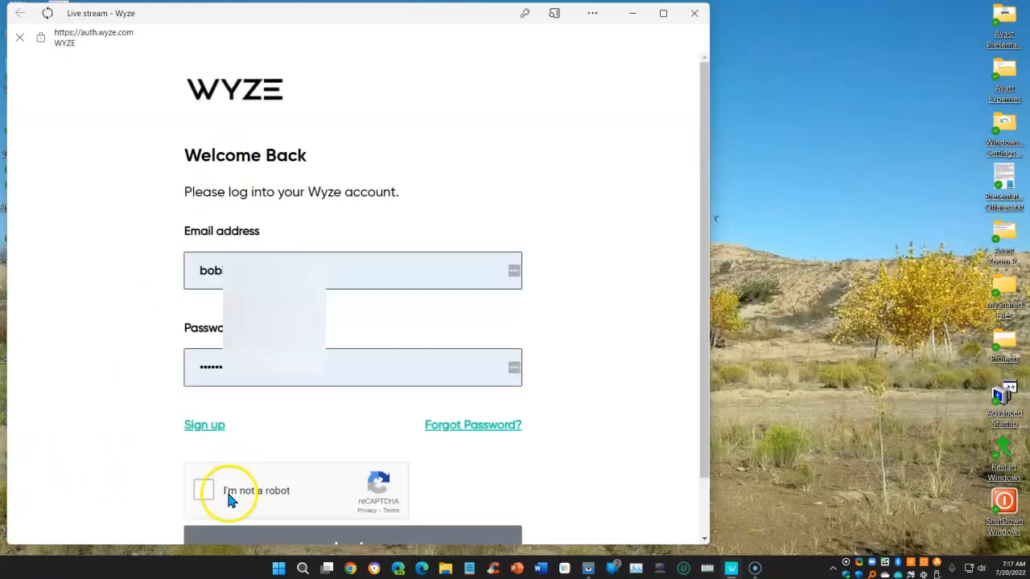
Step: Pass the reCAPTCHA check and log into the Wyze account
click(207, 491)
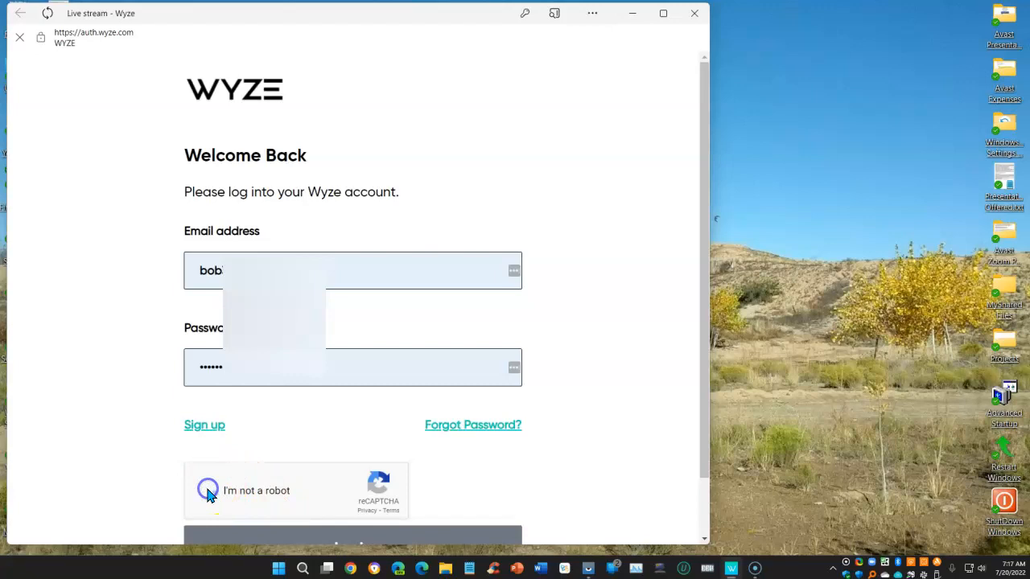
click(207, 490)
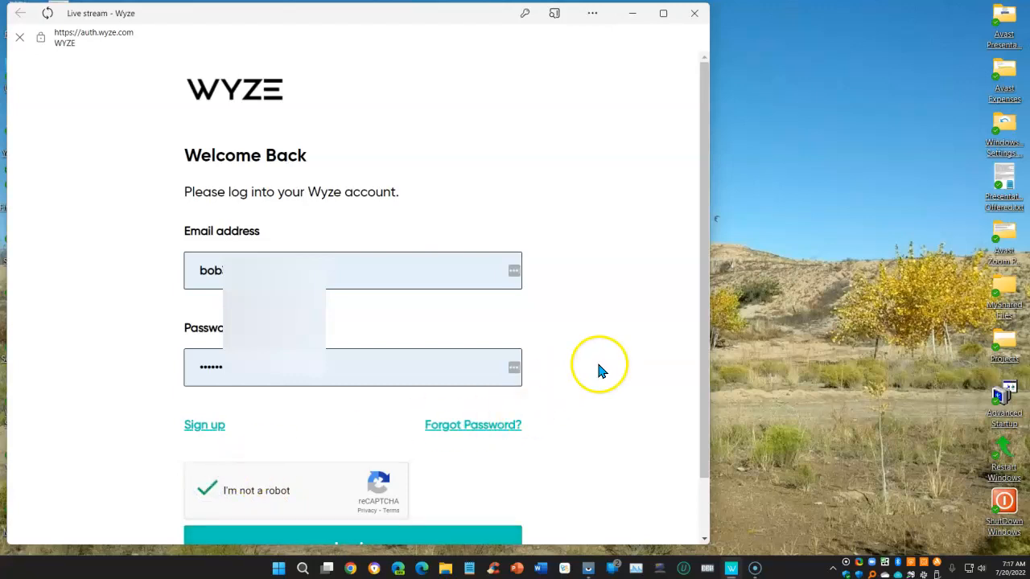
scroll(down, 3)
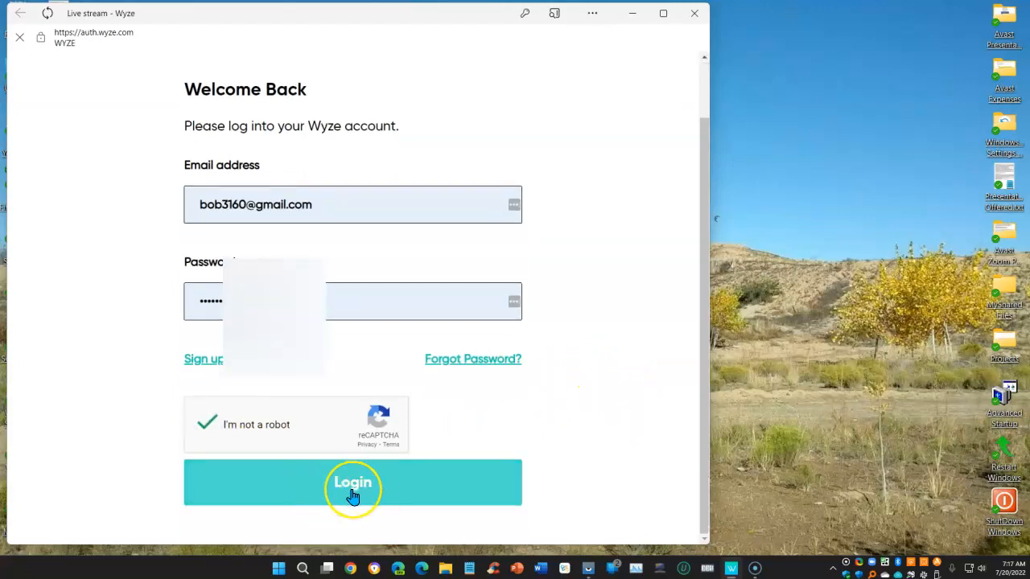
click(352, 482)
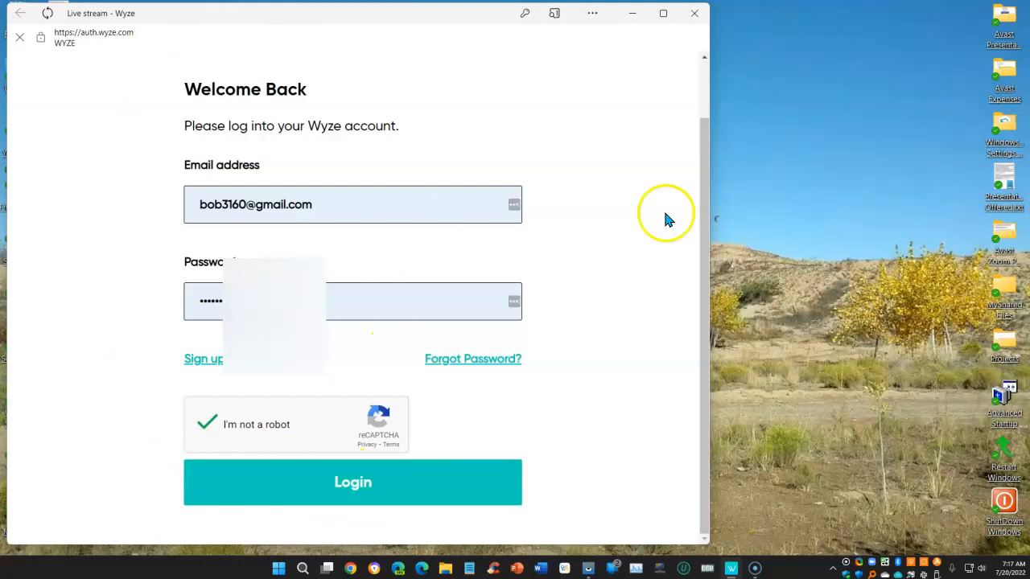
click(352, 483)
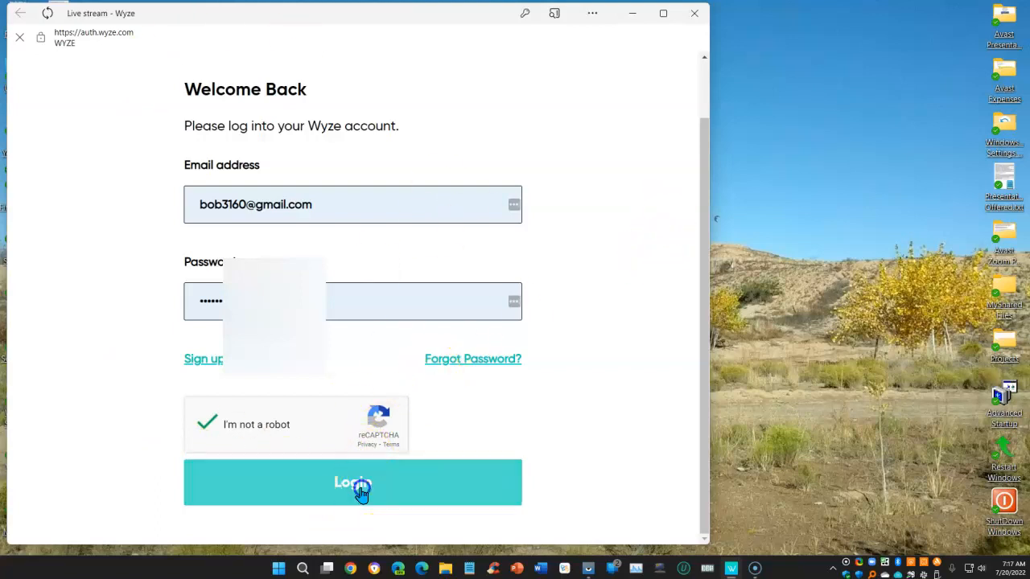
click(353, 482)
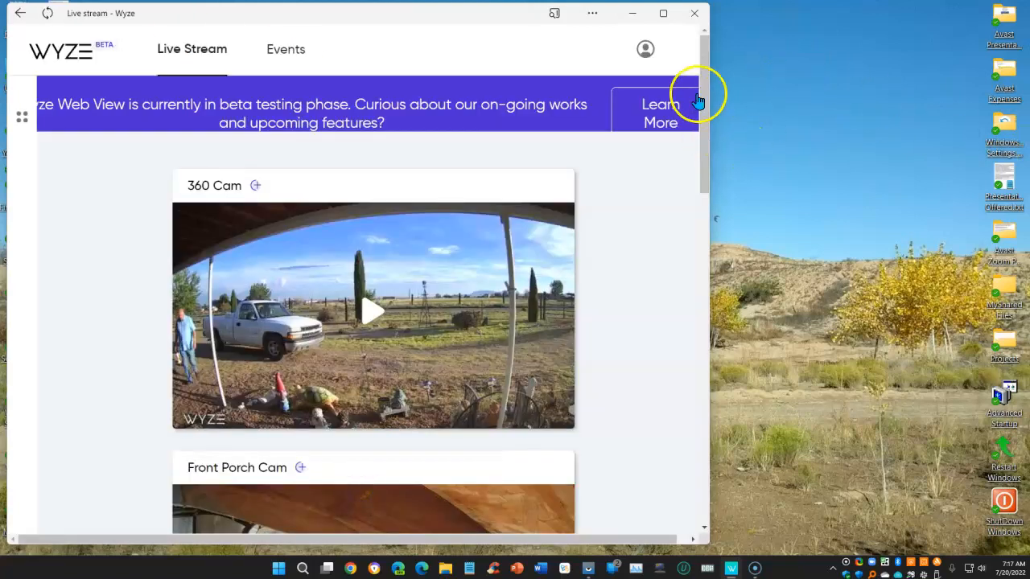
scroll(down, 3)
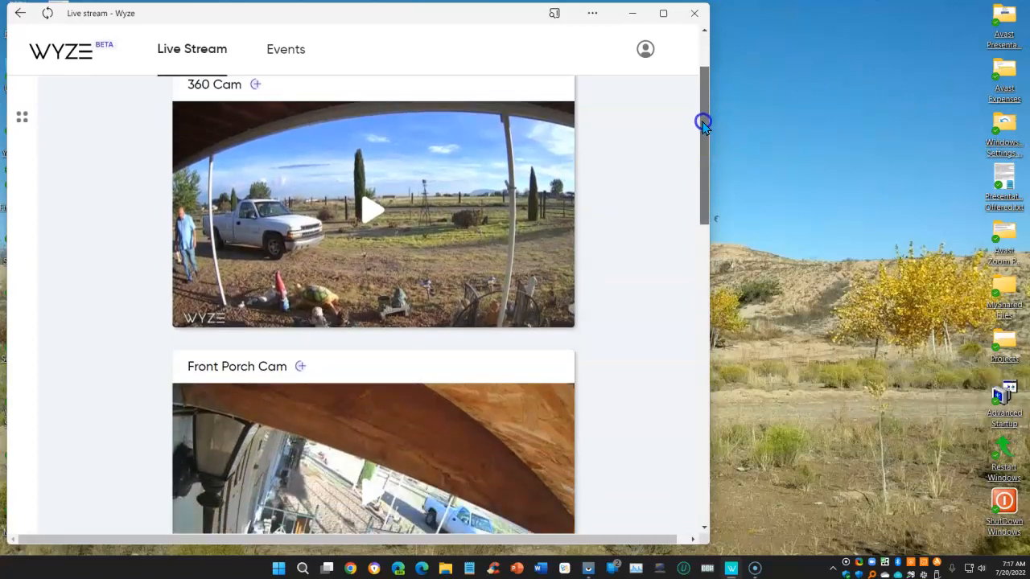
scroll(down, 3)
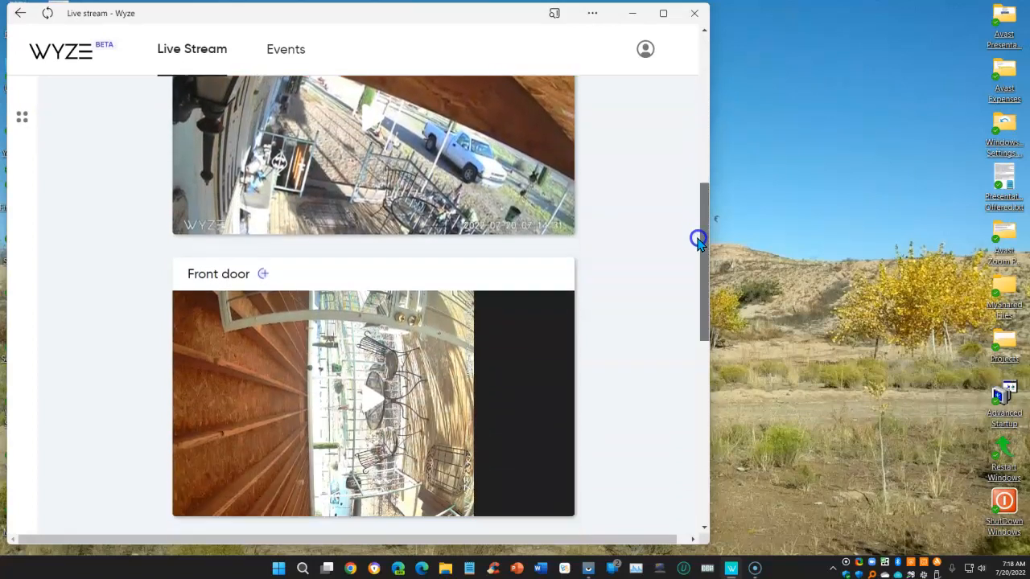
scroll(down, 3)
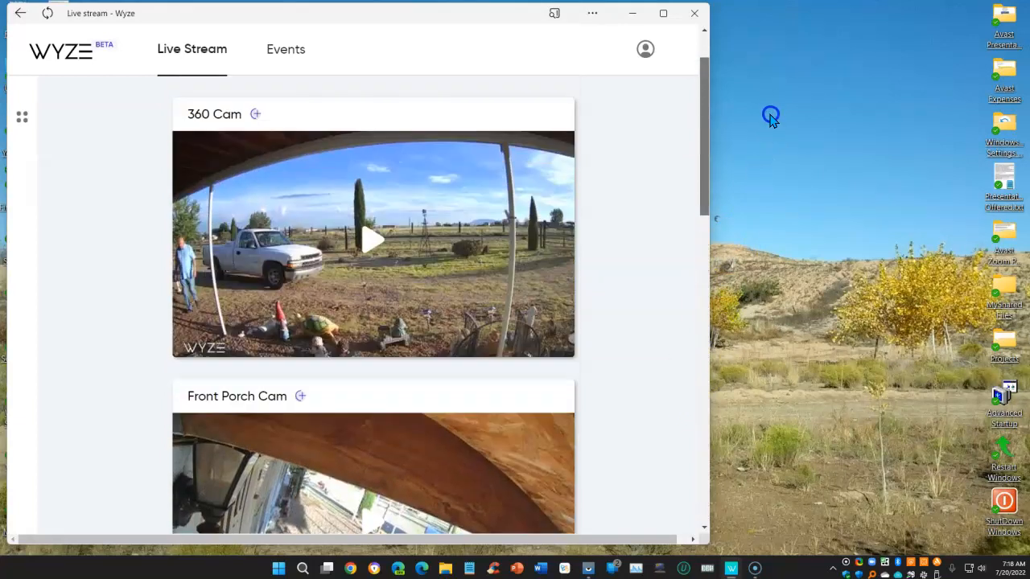
scroll(down, 3)
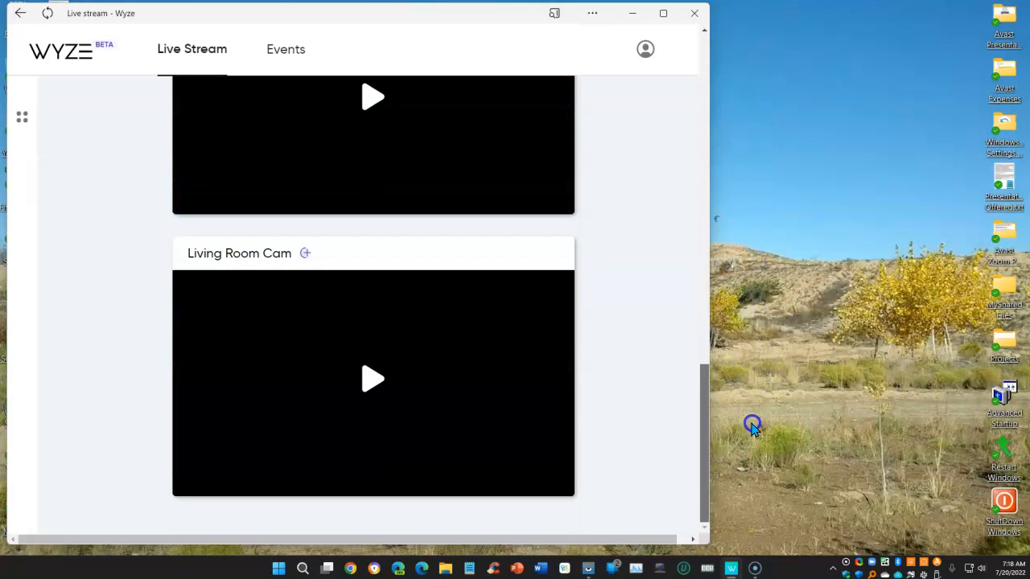
scroll(up, 3)
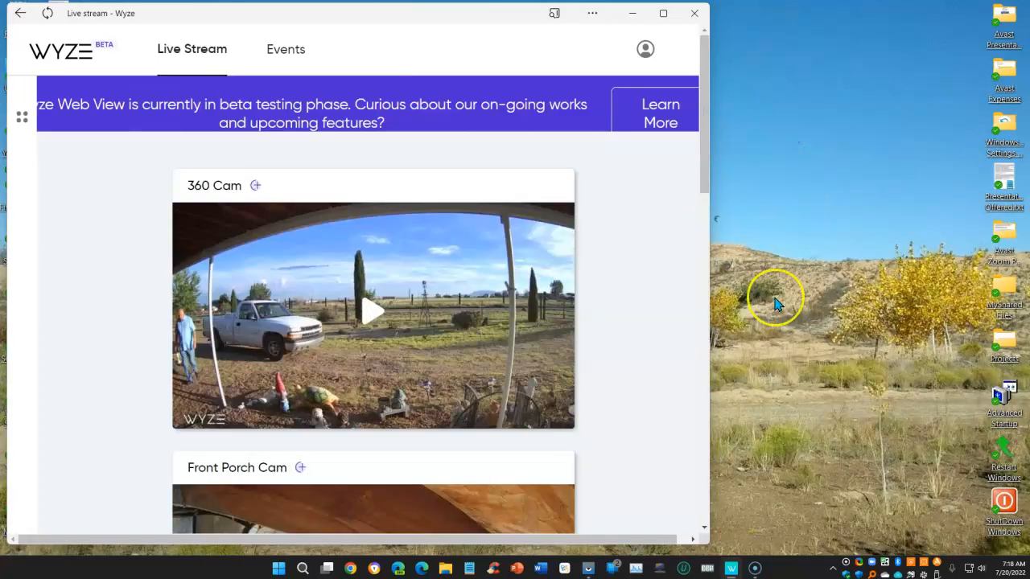
mouse_move(92, 179)
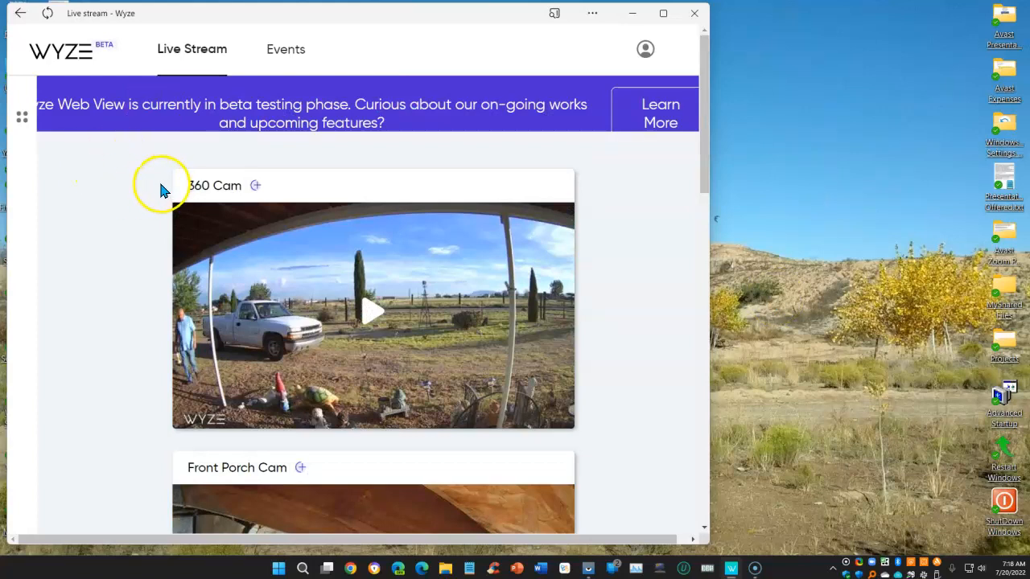
mouse_move(65, 434)
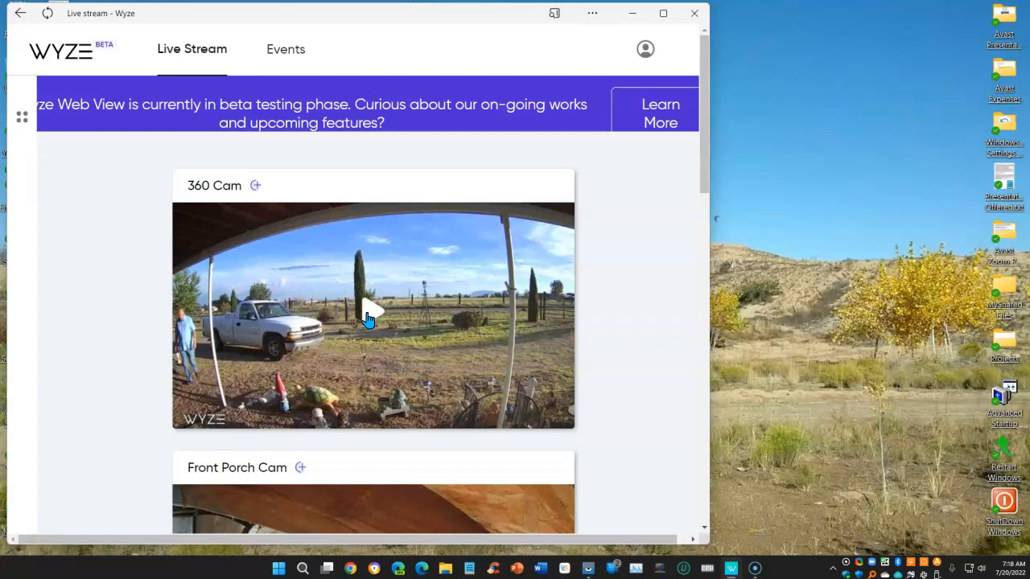
Step: Start the 360 Cam live stream from its tile
click(373, 314)
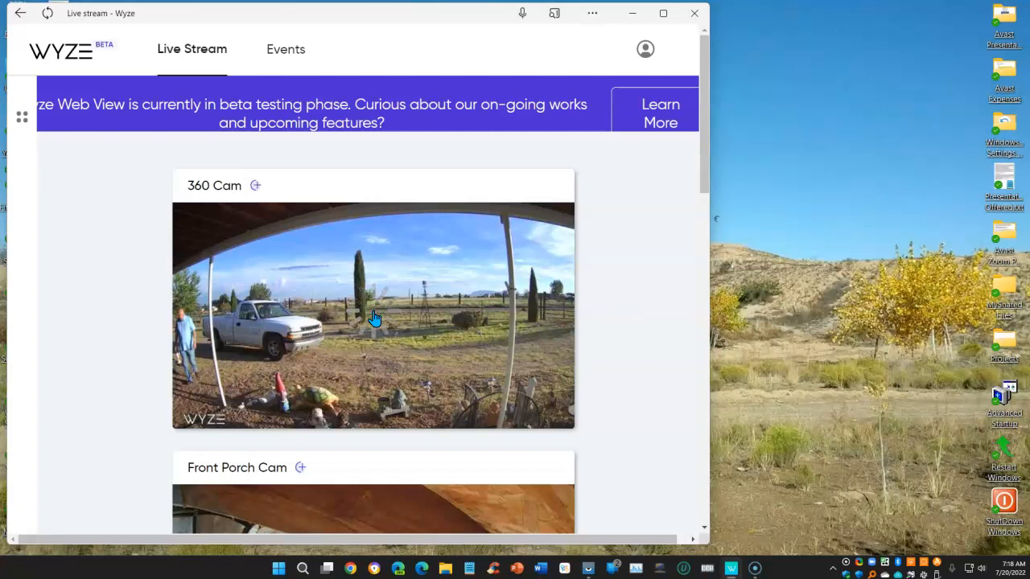
click(374, 314)
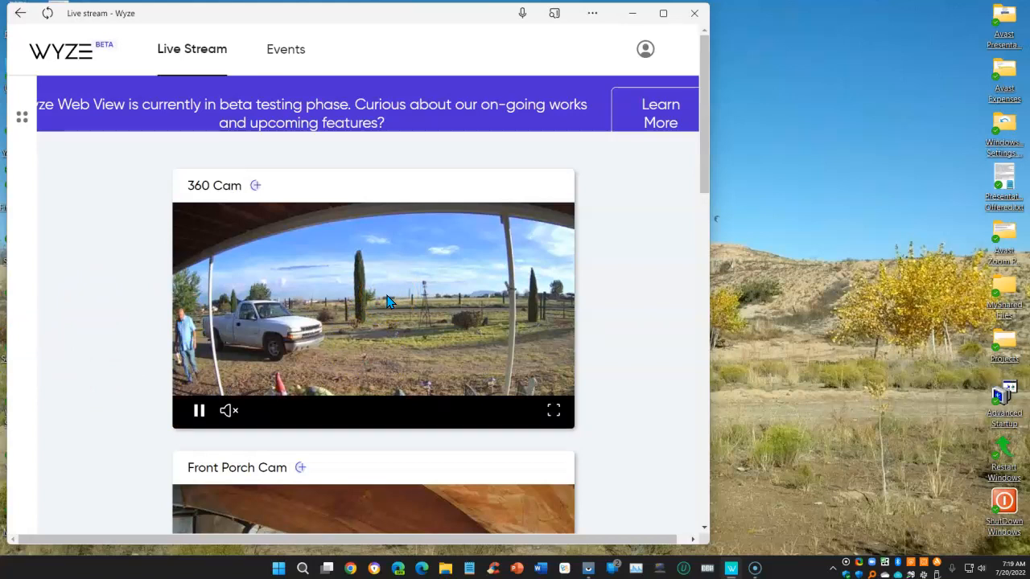
mouse_move(554, 410)
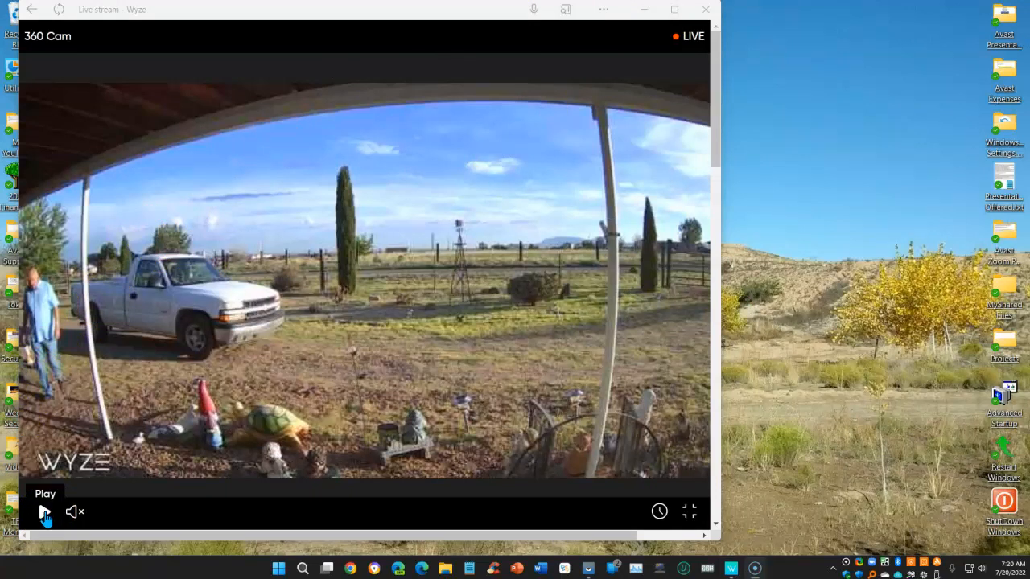
Step: Resume the 360 Cam stream and maximize the Wyze Web View window
click(45, 512)
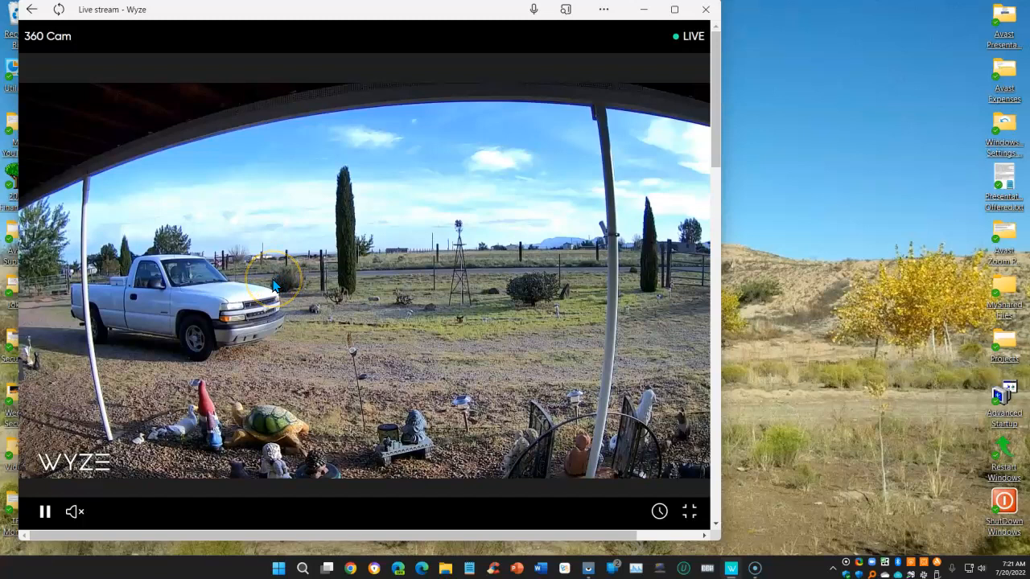
mouse_move(53, 54)
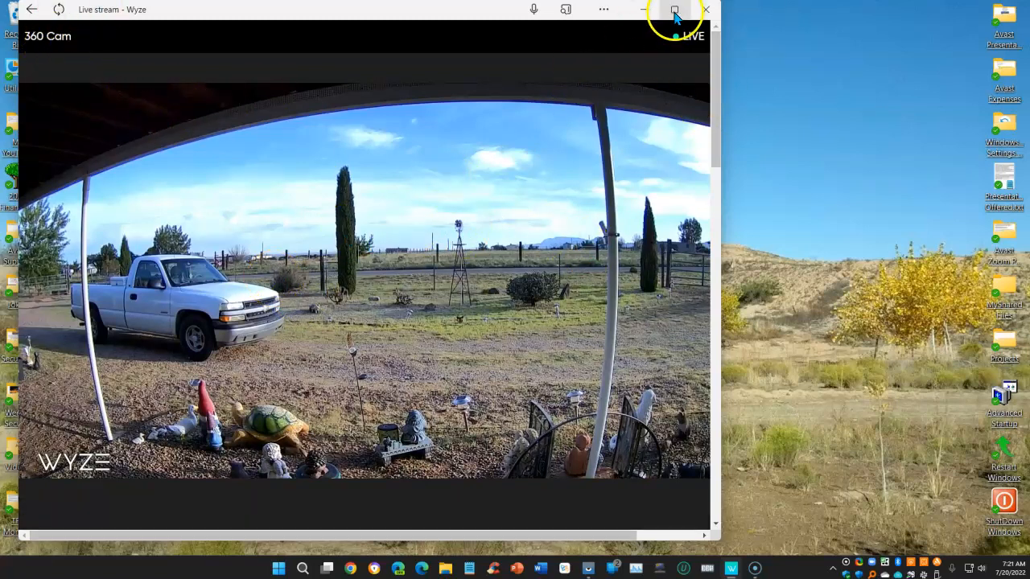
click(675, 10)
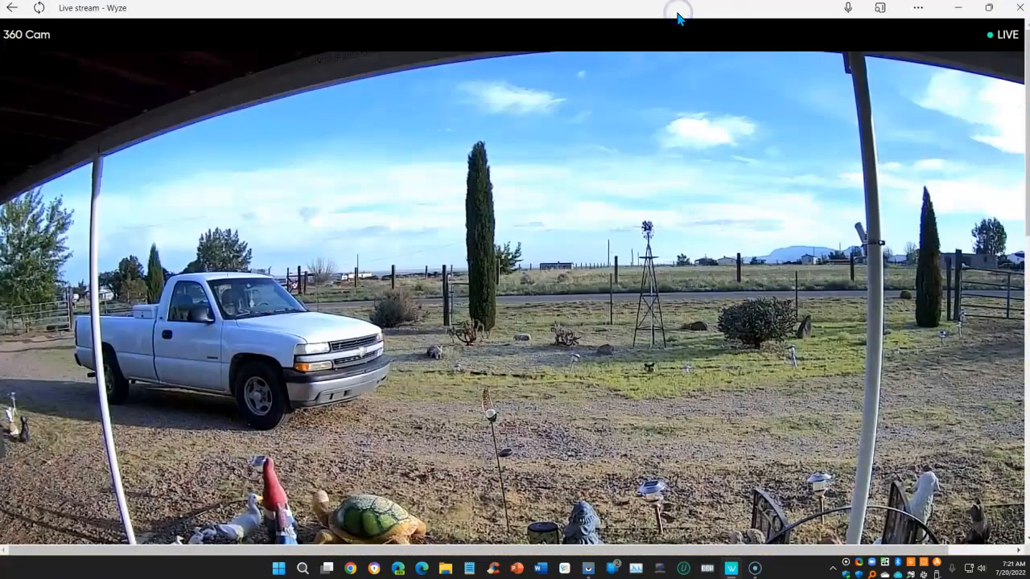